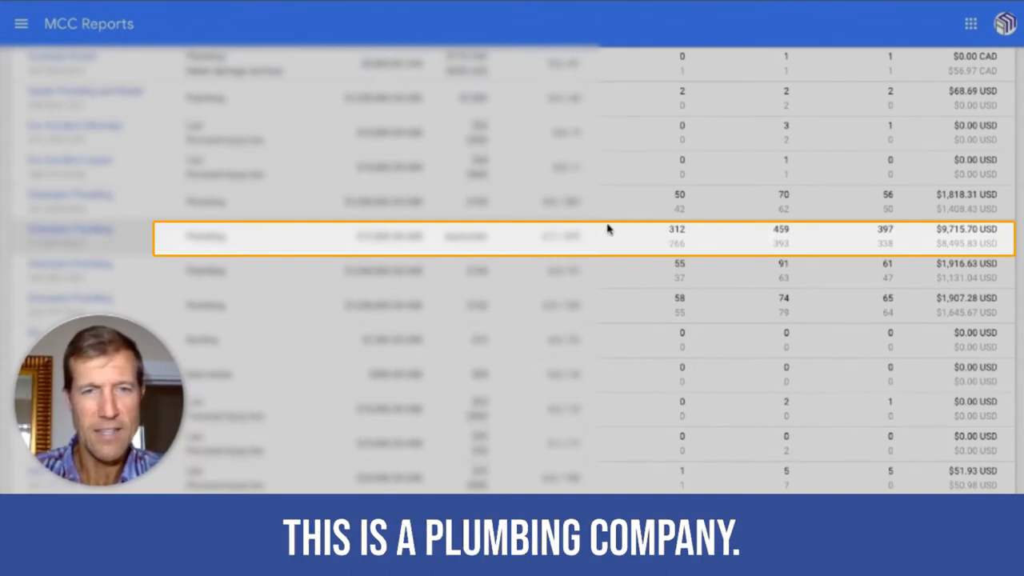
pyautogui.moveTo(782, 230)
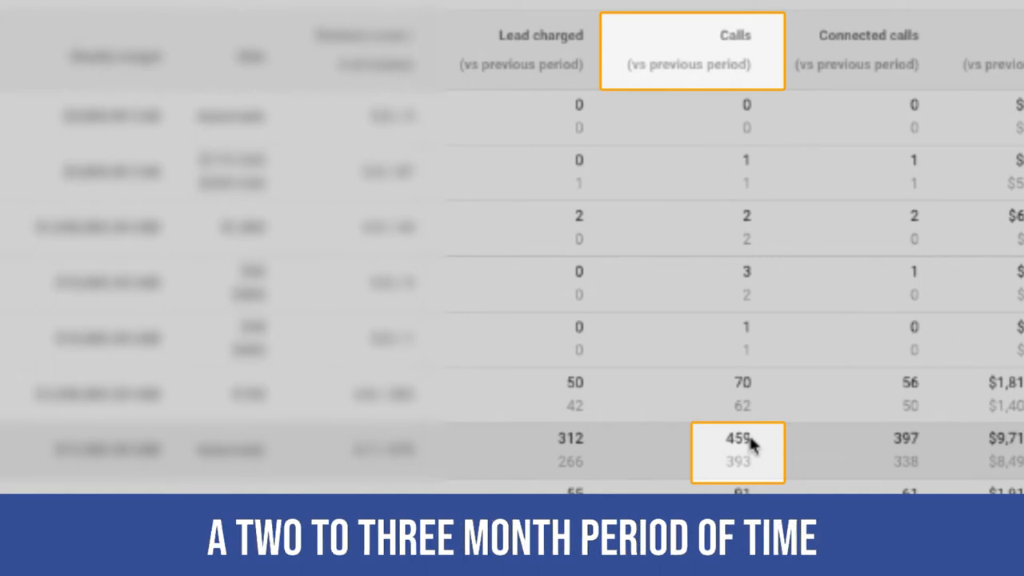
pyautogui.moveTo(652, 331)
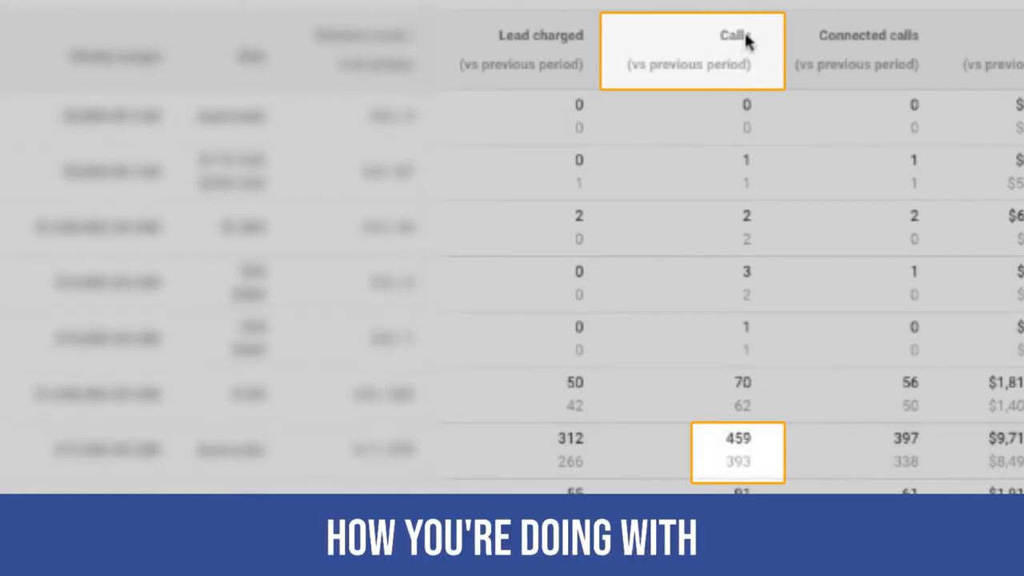
pyautogui.moveTo(864, 33)
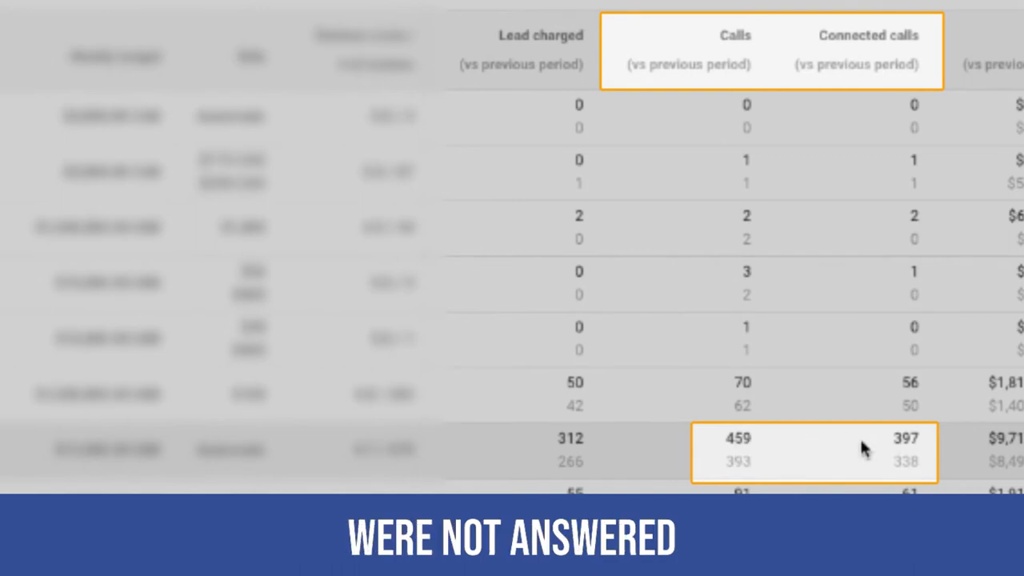
pyautogui.moveTo(862, 46)
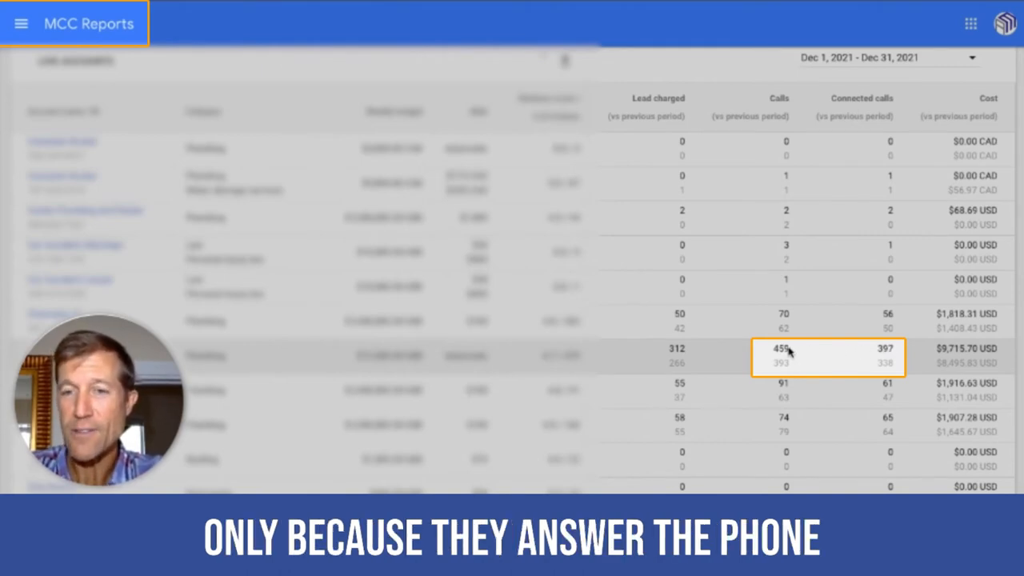
pyautogui.moveTo(829, 348)
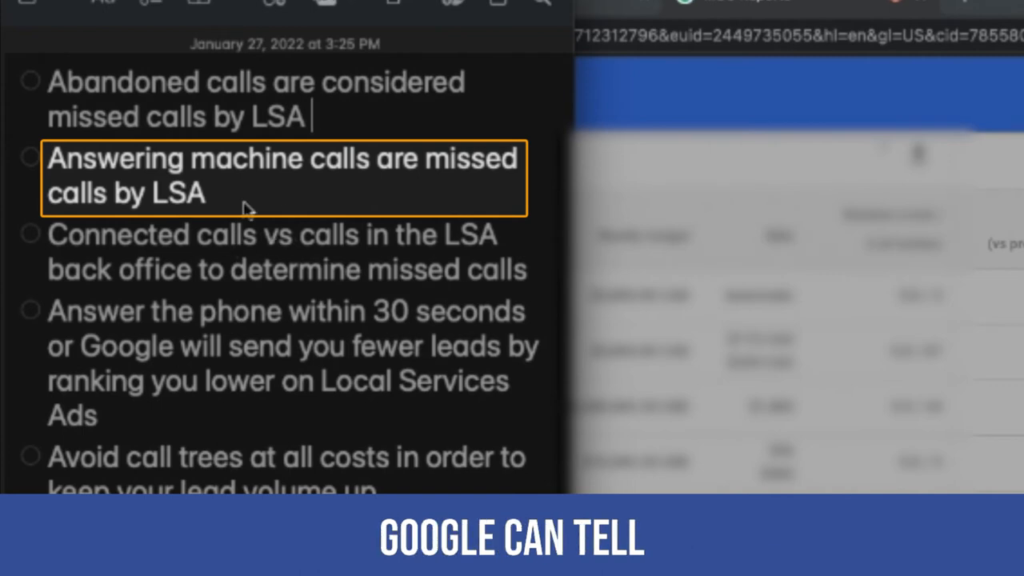
# - Bring the Apple Notes missed-call tips beside the December 2021 report (459 calls vs 397 connected)
pyautogui.click(320, 243)
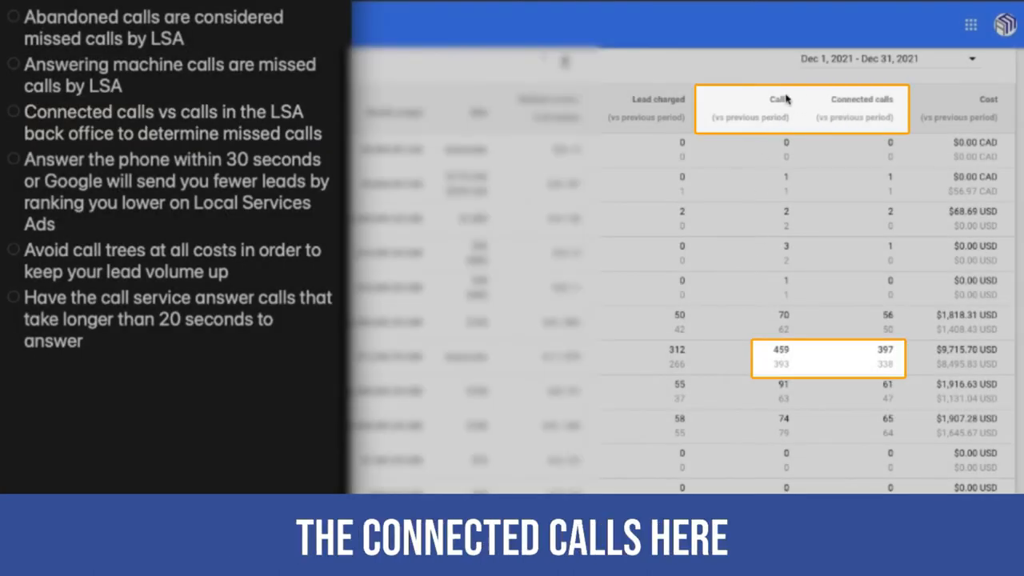
pyautogui.moveTo(802, 357)
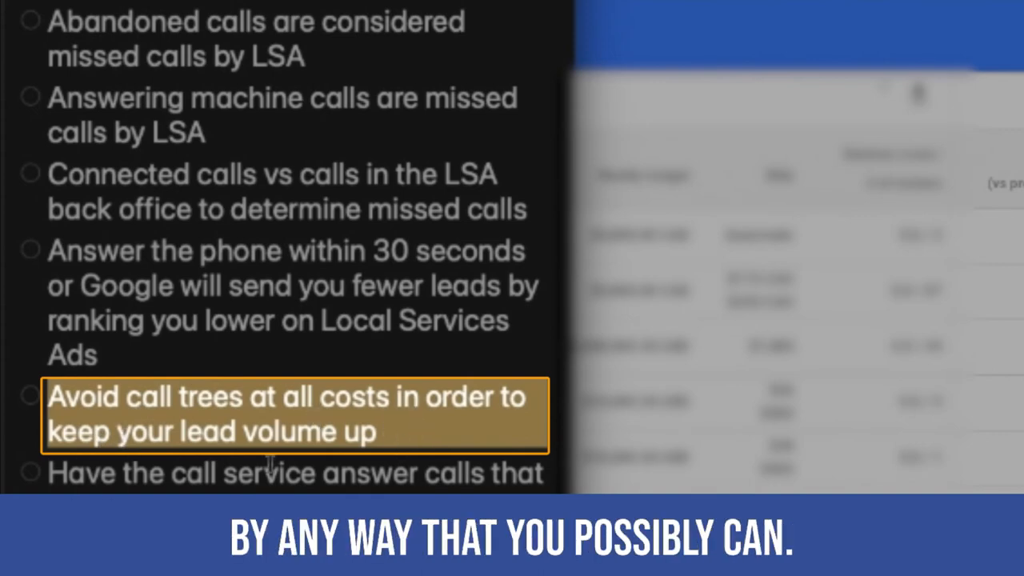
pyautogui.scroll(-3)
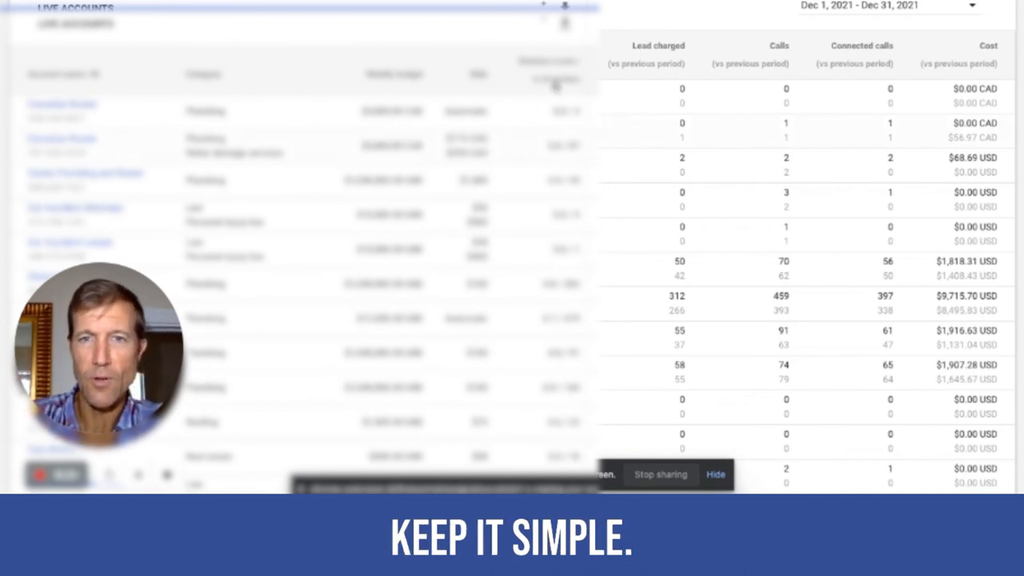
# - Click in the December 2021 MCC report to start marking the Calls and Connected calls columns
pyautogui.click(778, 45)
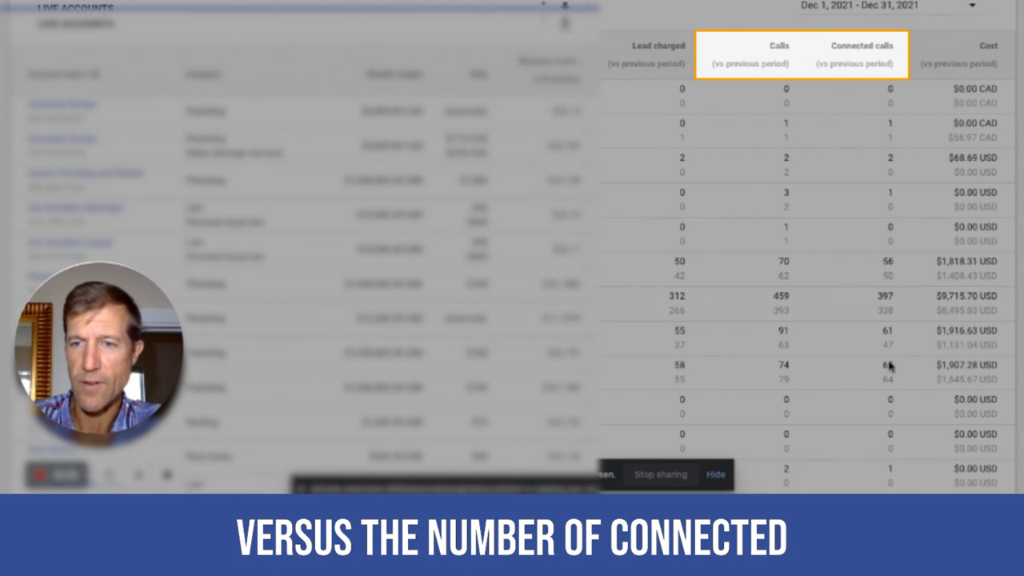
pyautogui.moveTo(848, 71)
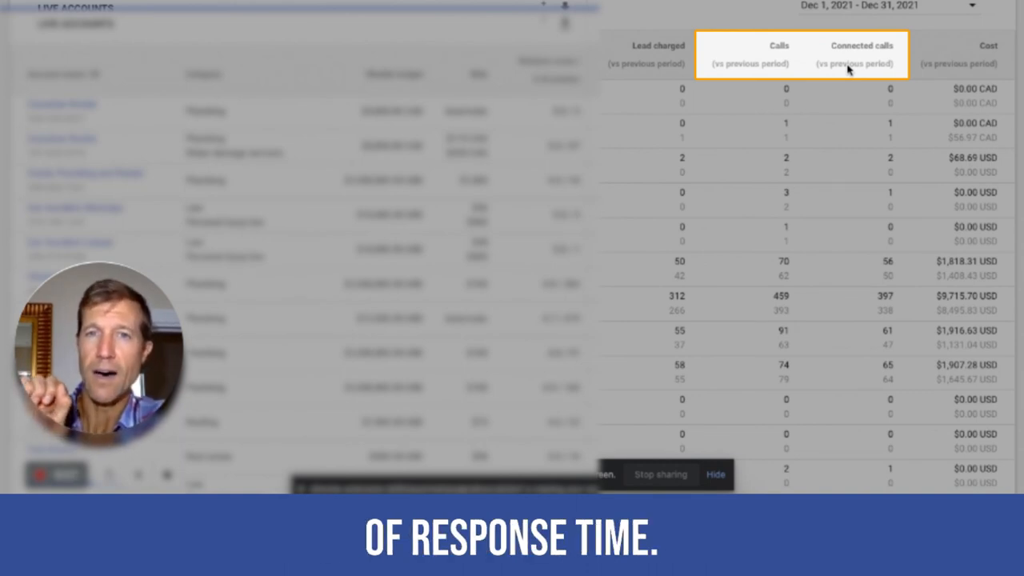
pyautogui.moveTo(809, 71)
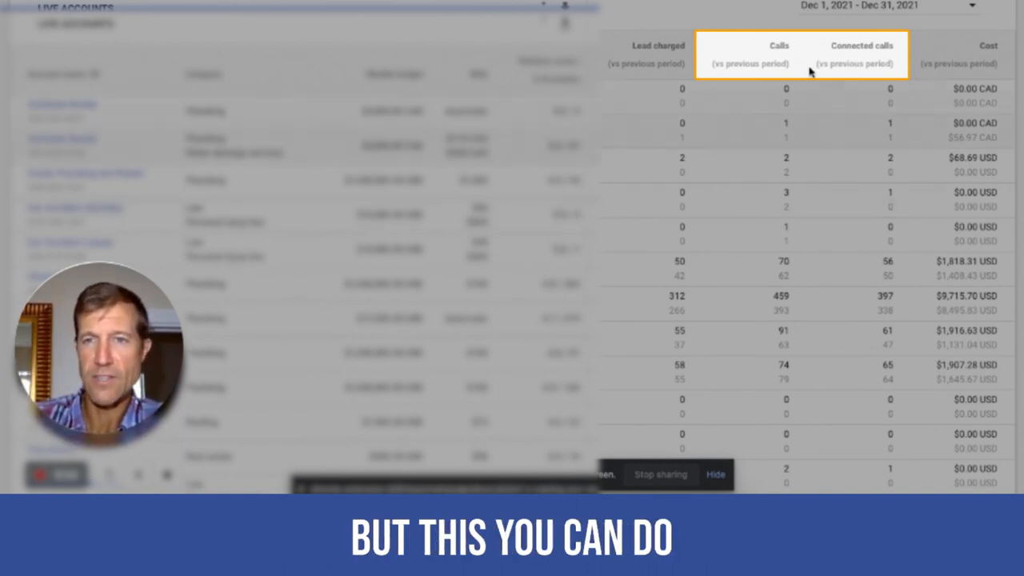
pyautogui.moveTo(772, 33)
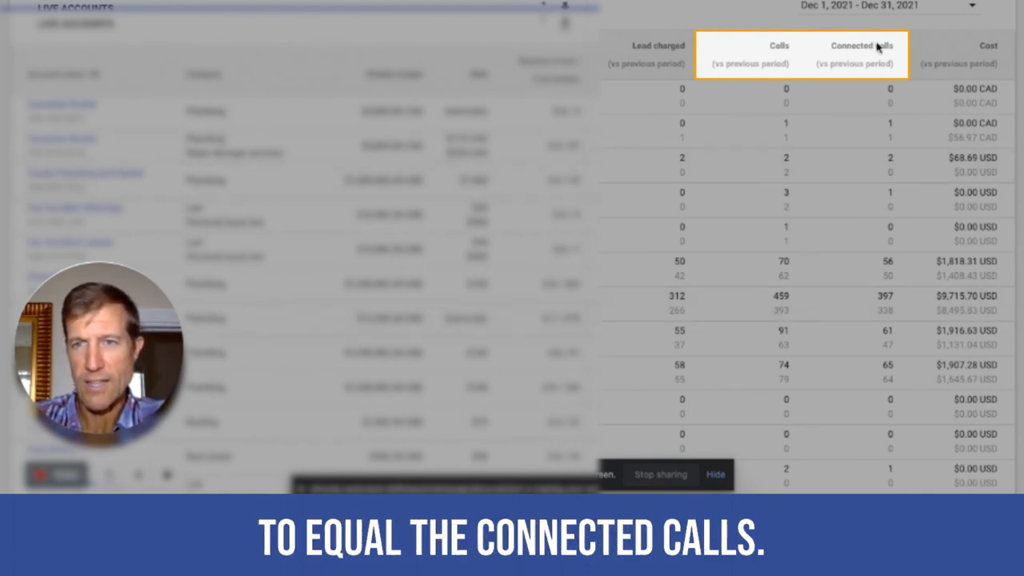
pyautogui.moveTo(693, 110)
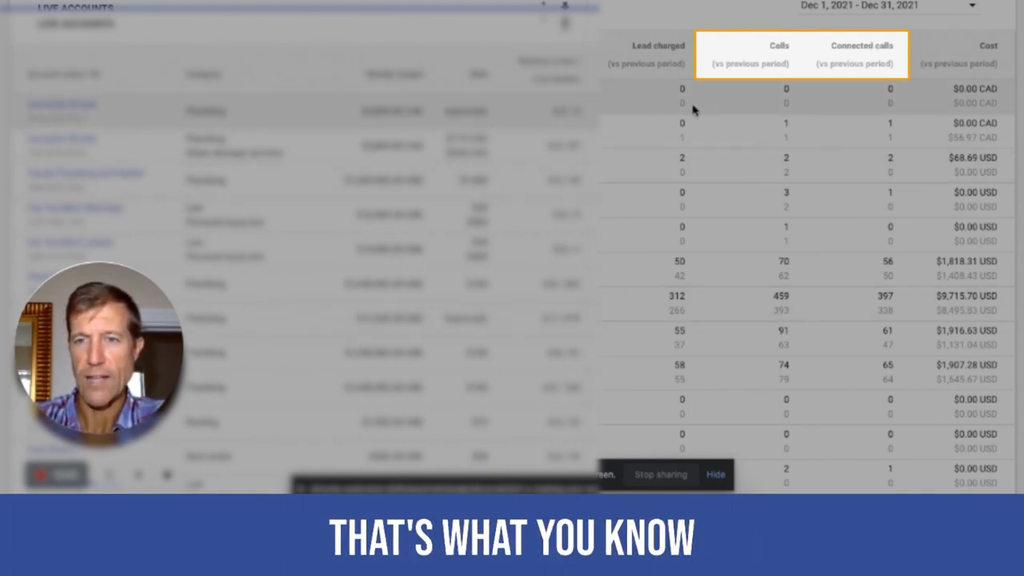